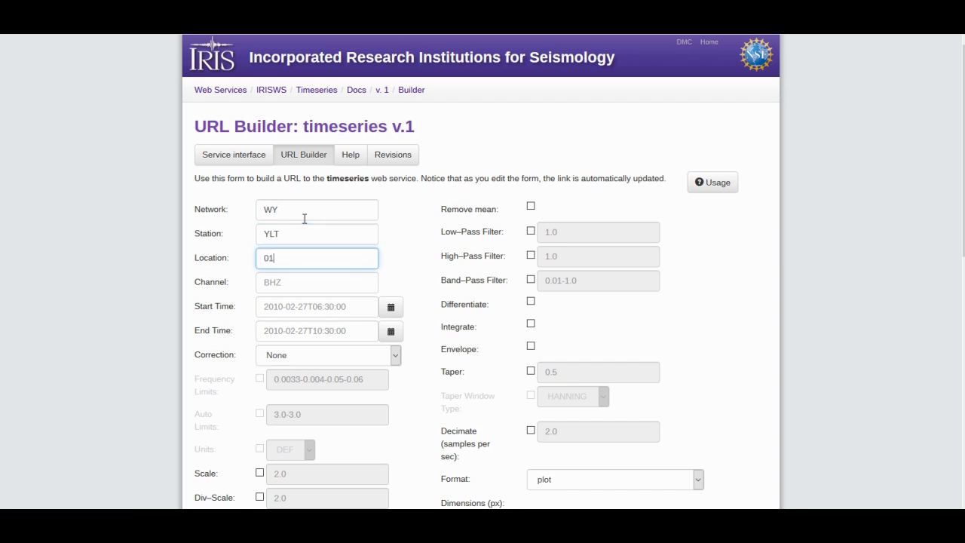
Begin editing the request form for station YLT, location 01, channel EHZ.
{"action": "left_click", "coordinate": [317, 282]}
{"action": "type", "text": "EHZ"}
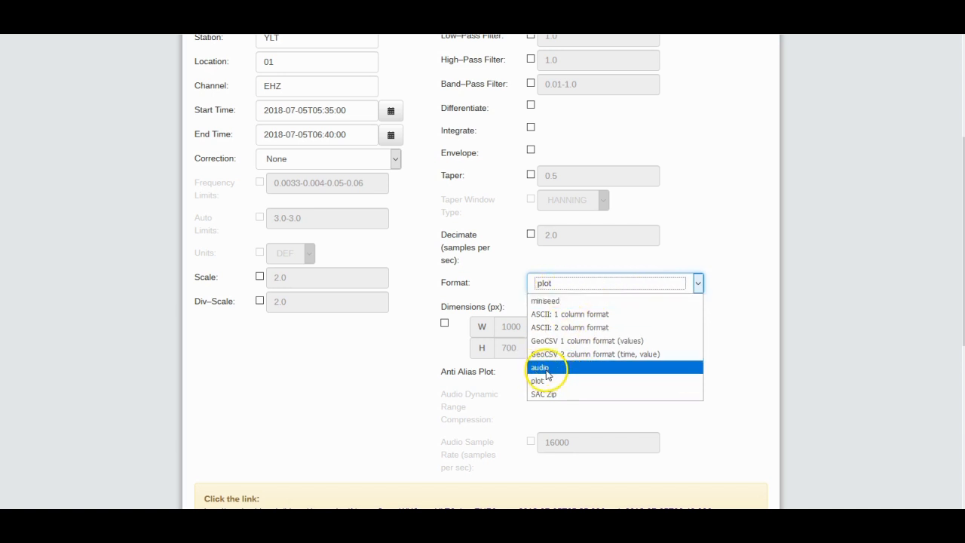
Set the output format to audio with the sample rate option enabled.
{"action": "left_click", "coordinate": [540, 368]}
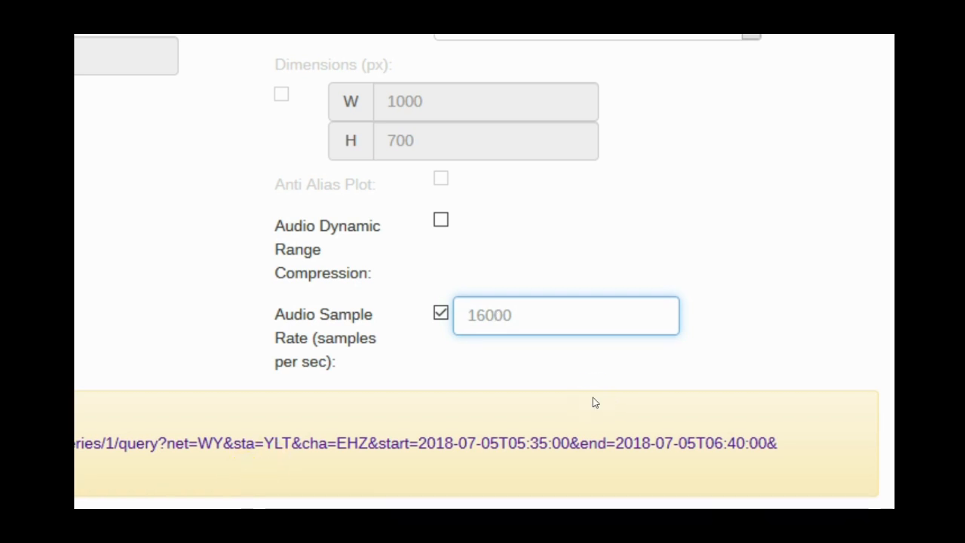
{"action": "type", "text": "7000"}
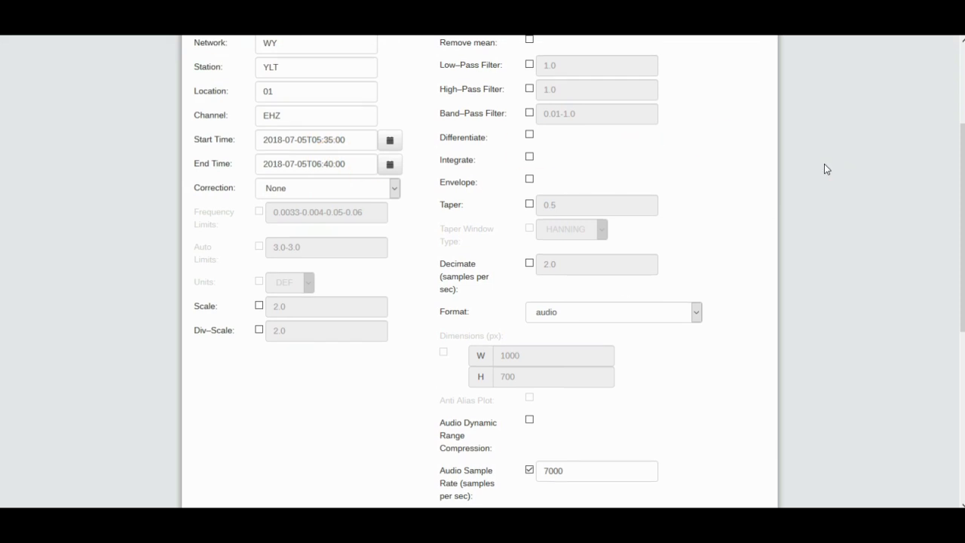
{"action": "scroll", "scroll_direction": "down", "scroll_amount": 3}
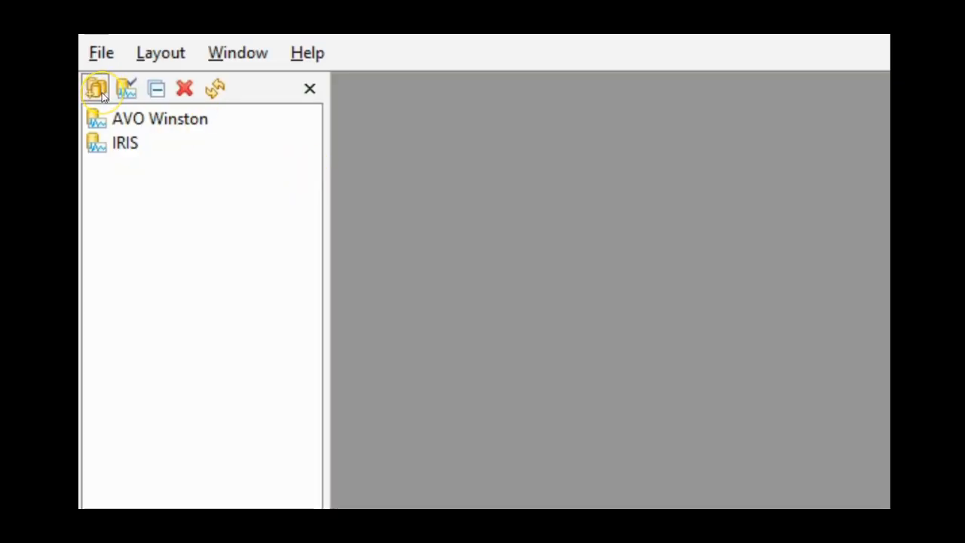
{"action": "left_click", "coordinate": [96, 88]}
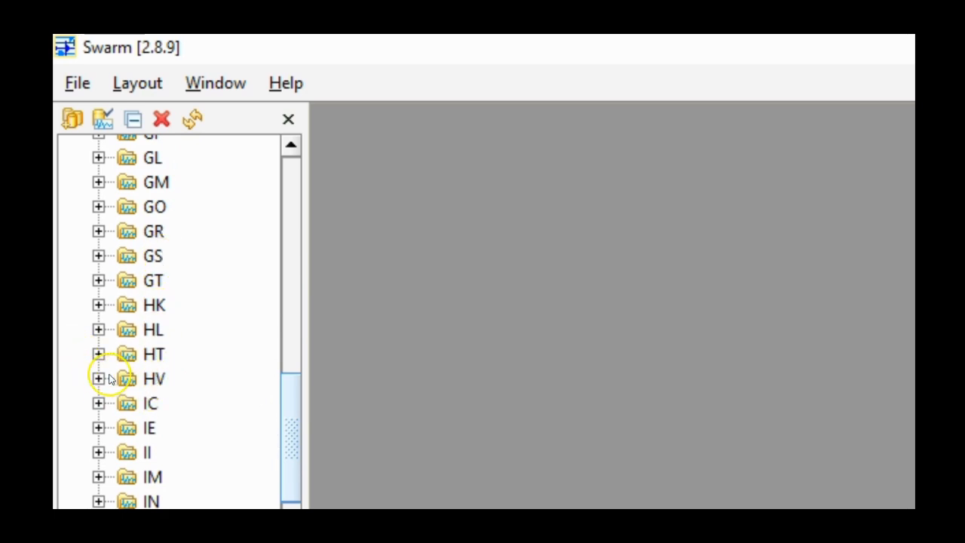
Scroll the network list down toward the HV network entry.
{"action": "scroll", "scroll_direction": "down", "scroll_amount": 3}
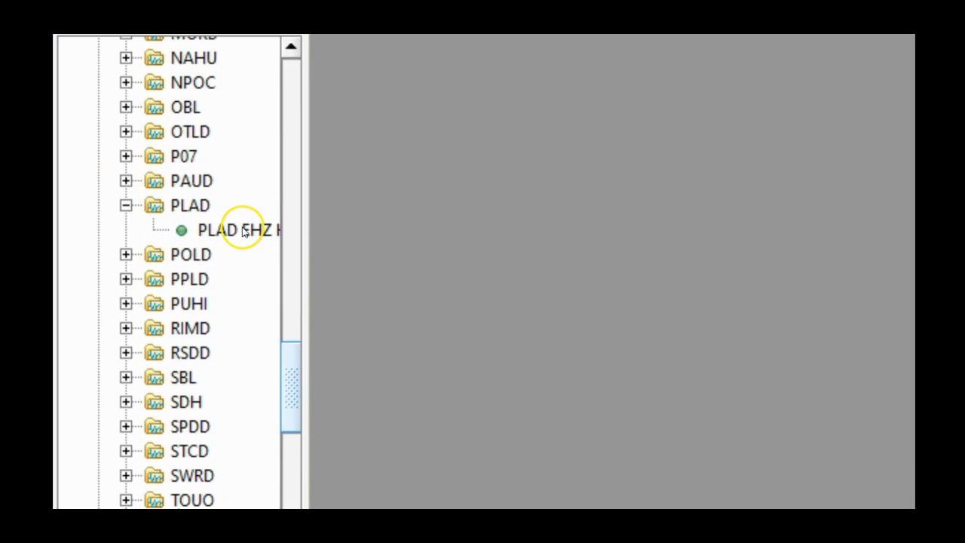